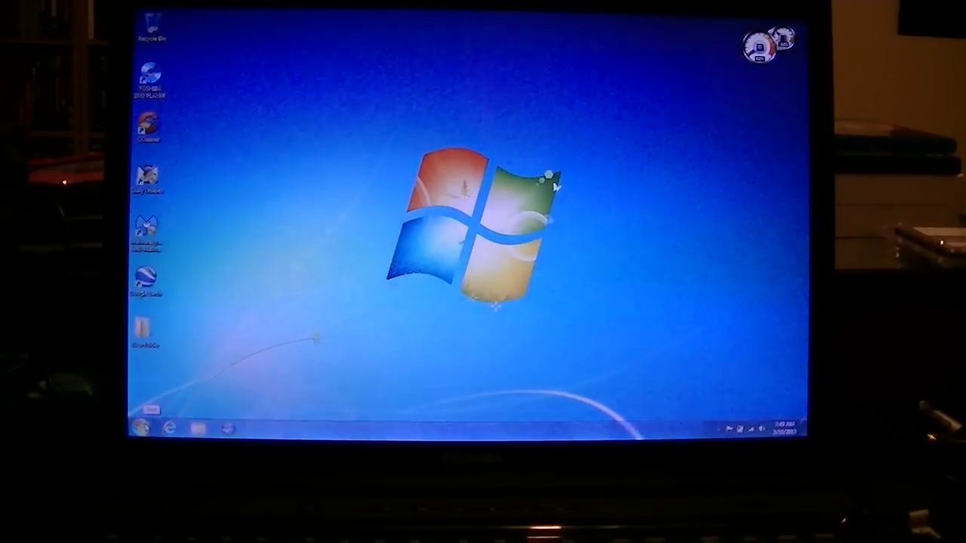
# Bring up the Start menu from the desktop
pyautogui.click(142, 428)
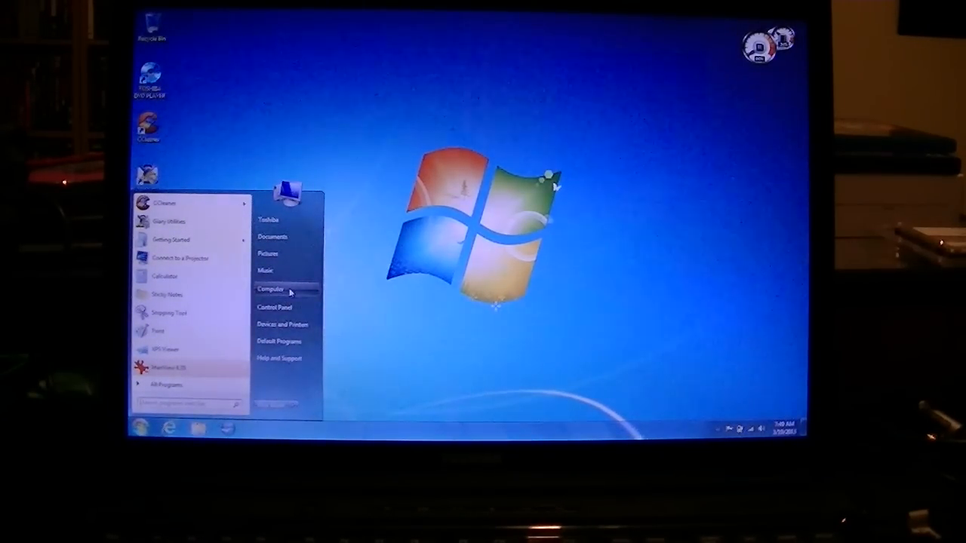
# Check Computer's Properties and the Windows Experience Index ratings, then return to the Computer drive listing
pyautogui.rightClick(270, 289)
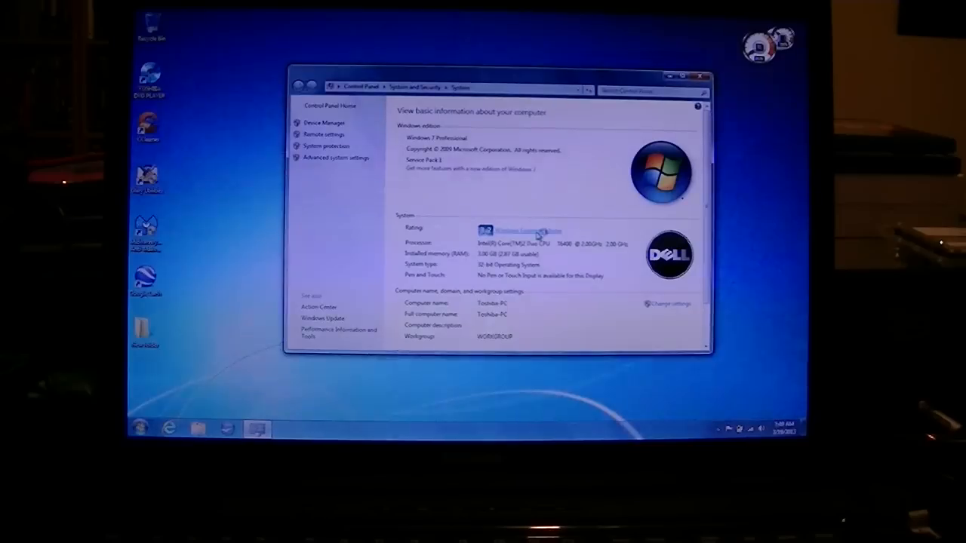
pyautogui.click(522, 229)
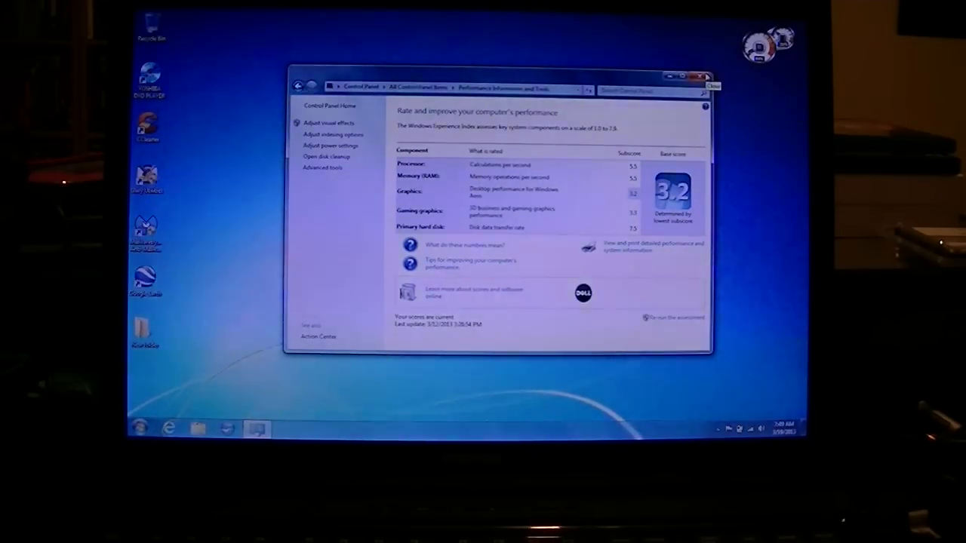
pyautogui.click(709, 76)
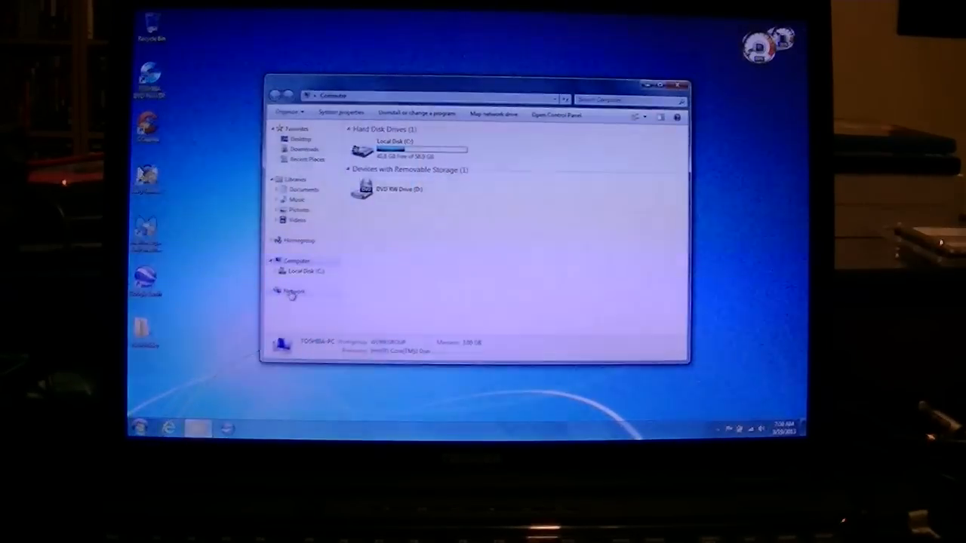
# Navigate from Local Disk (C:) through Windows into System32 toward the oem folder
pyautogui.doubleClick(389, 149)
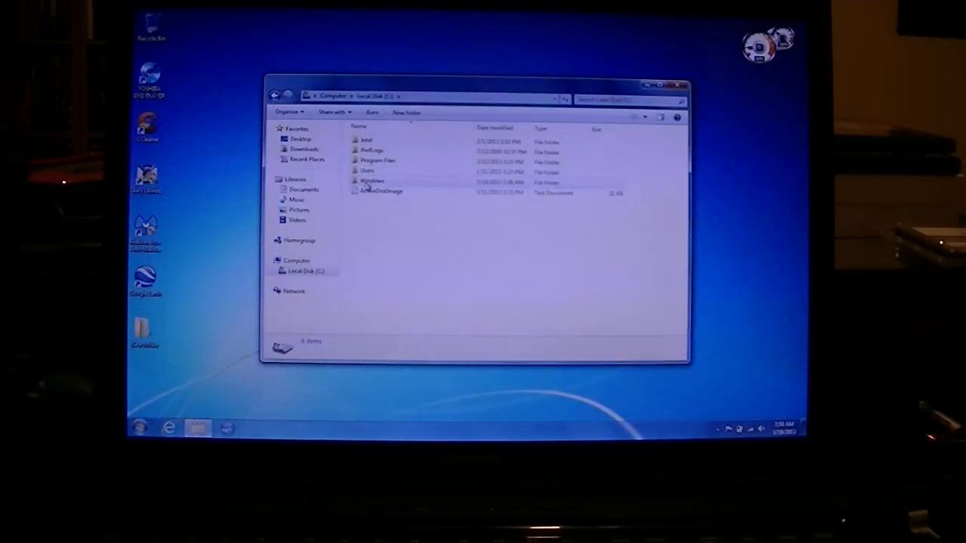
pyautogui.doubleClick(371, 181)
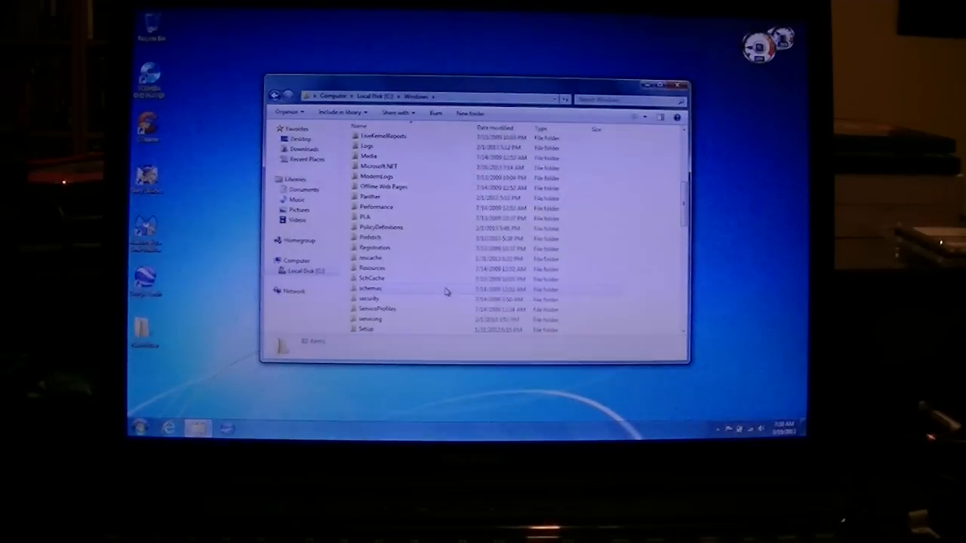
pyautogui.scroll(-3)
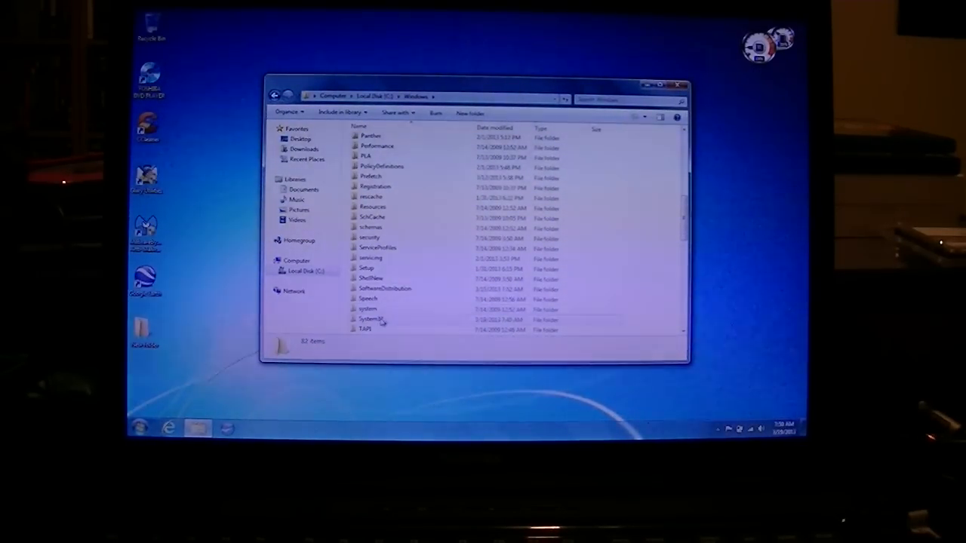
pyautogui.doubleClick(370, 318)
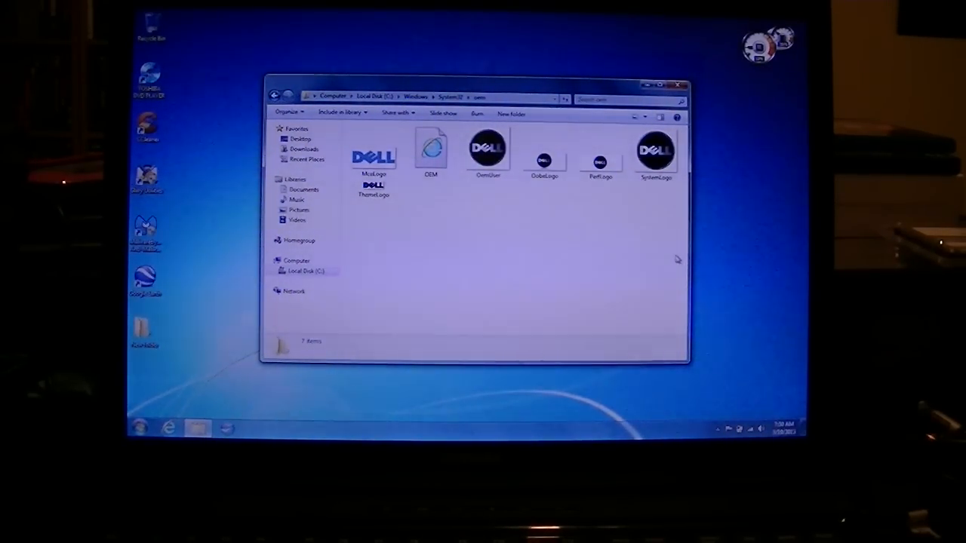
# Delete the seven selected Dell logo files to the Recycle Bin, confirming the Delete Multiple Items prompt
pyautogui.rightClick(373, 151)
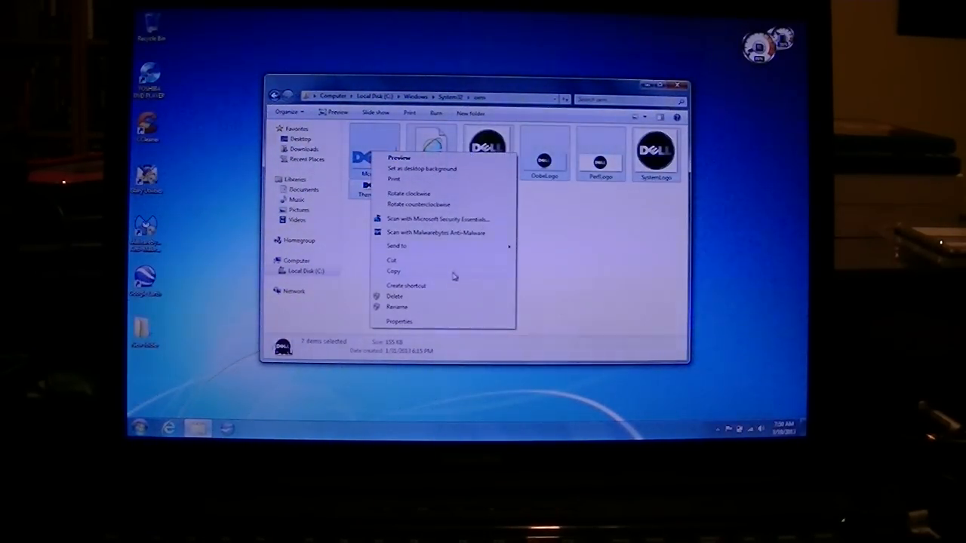
pyautogui.click(396, 296)
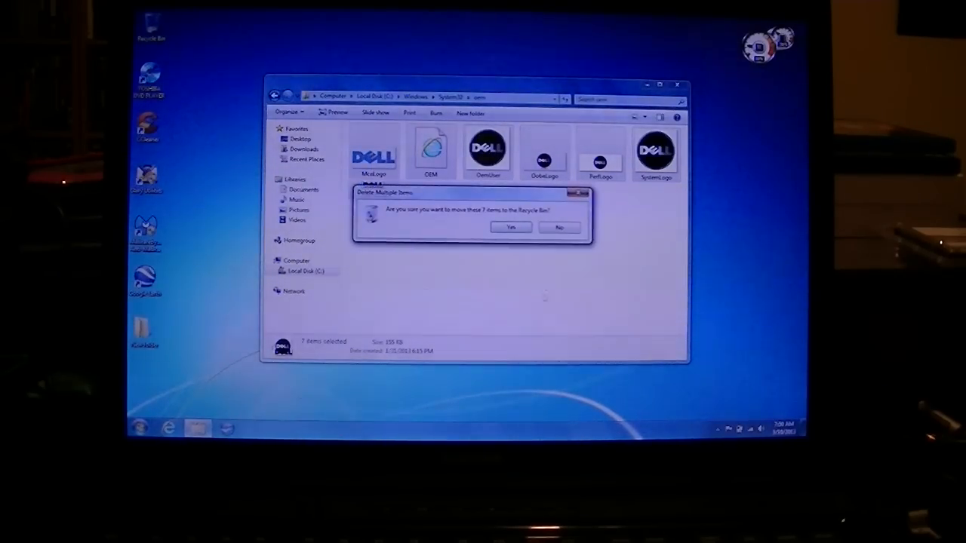
pyautogui.click(510, 226)
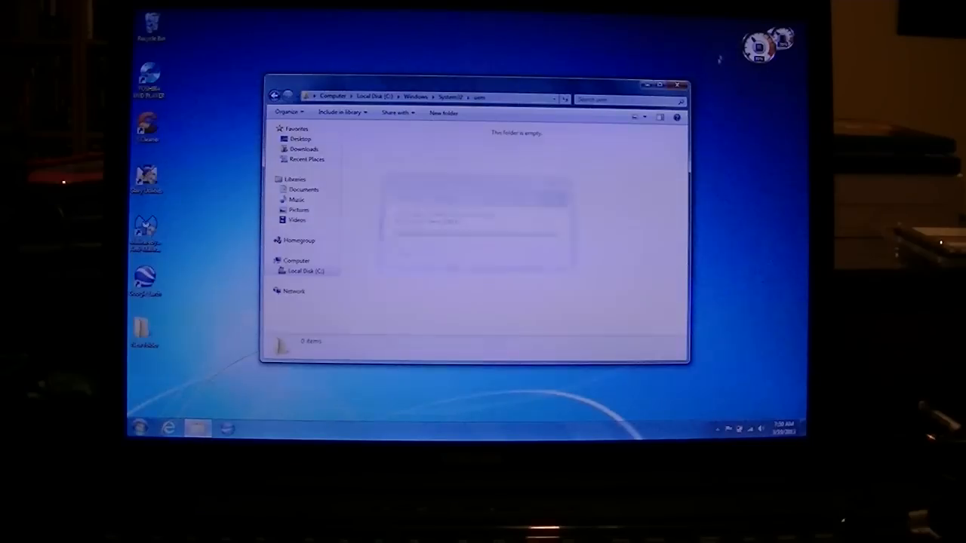
# Open Computer's Properties to show the System page without the Dell logo
pyautogui.click(139, 428)
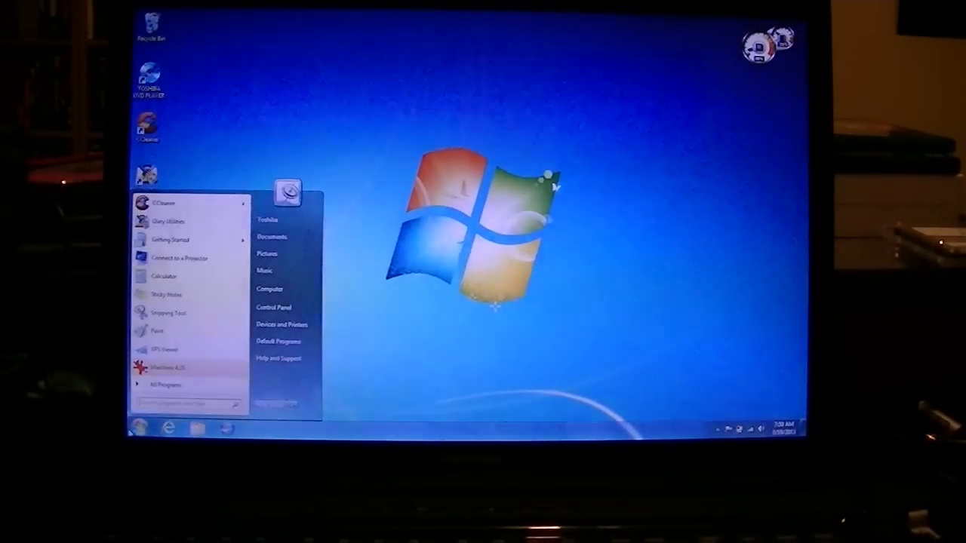
pyautogui.rightClick(268, 290)
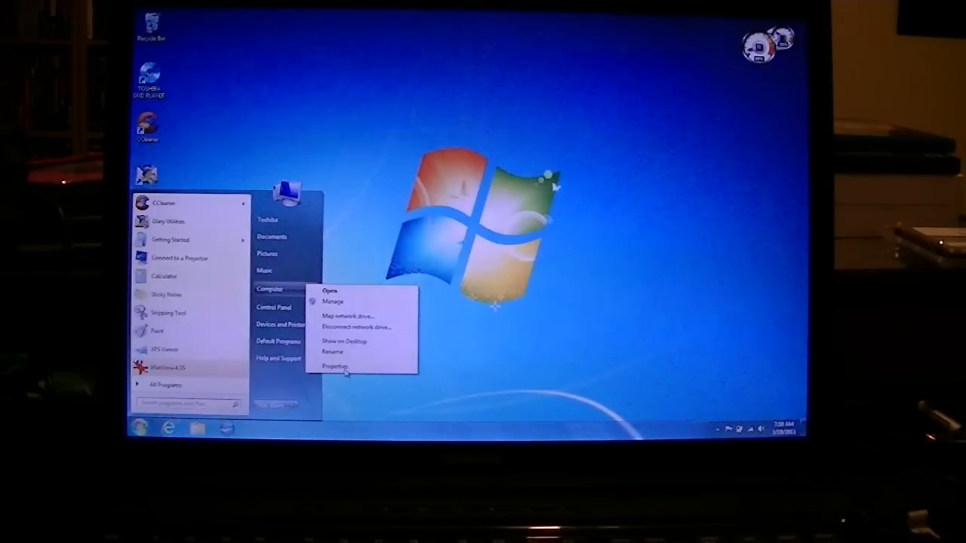
pyautogui.click(335, 367)
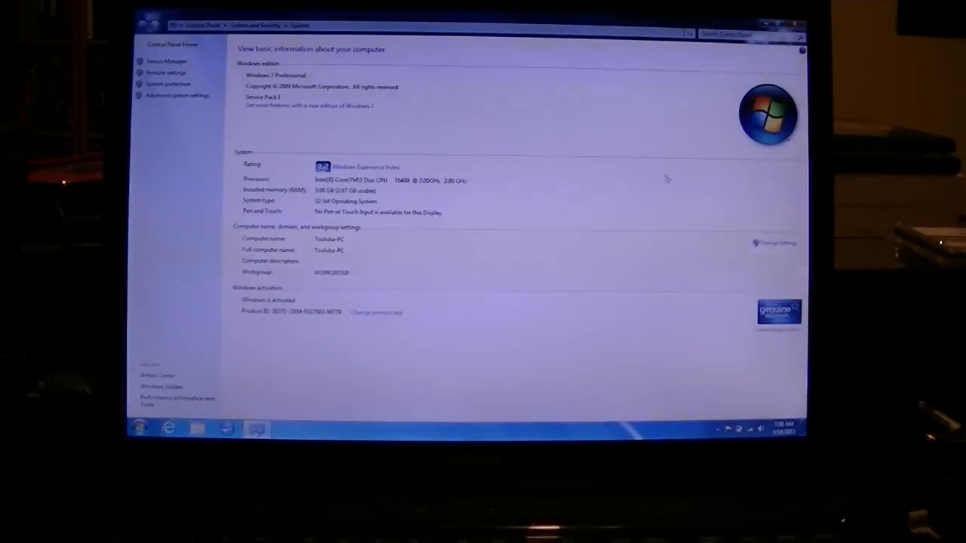